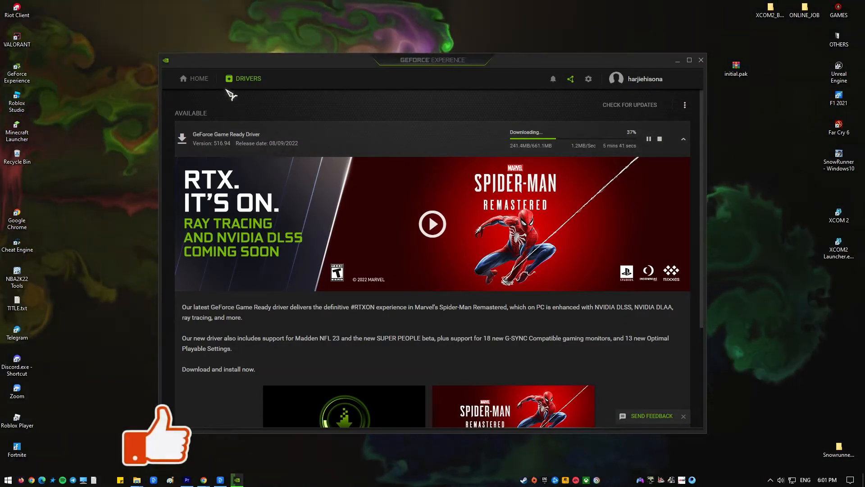
# Review the games library and general settings in GeForce Experience, then close the app.
pyautogui.click(199, 78)
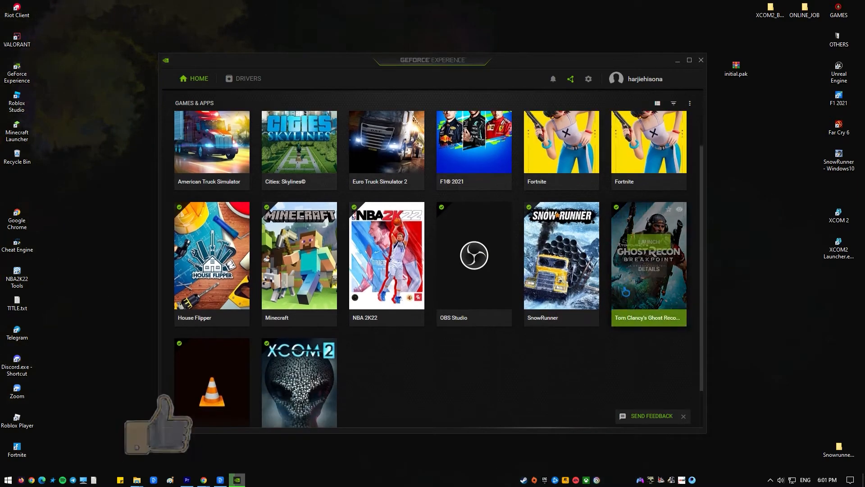
pyautogui.moveTo(608, 269)
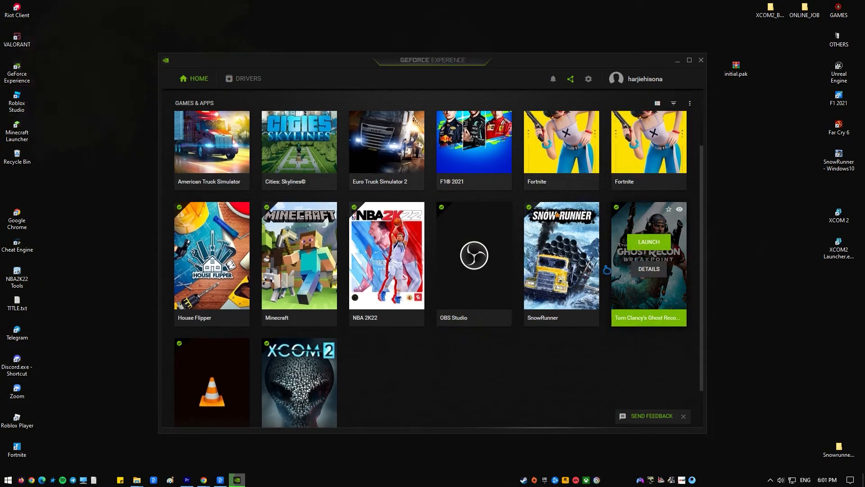
pyautogui.scroll(-3)
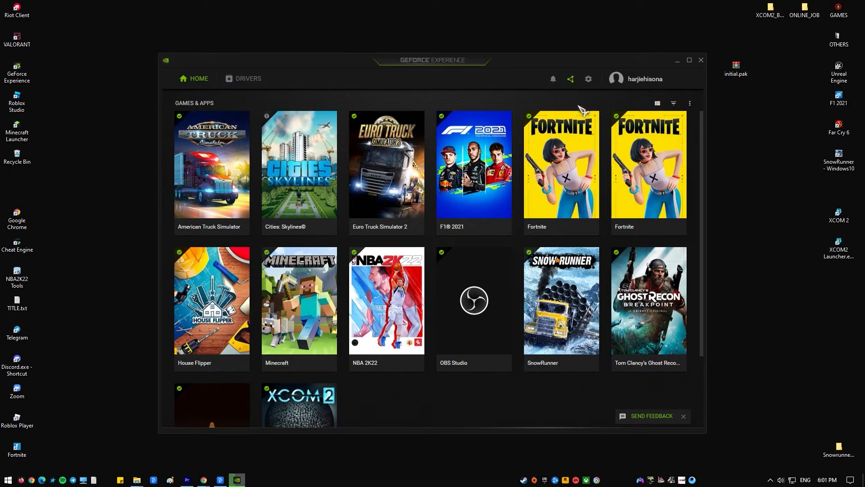
pyautogui.click(587, 79)
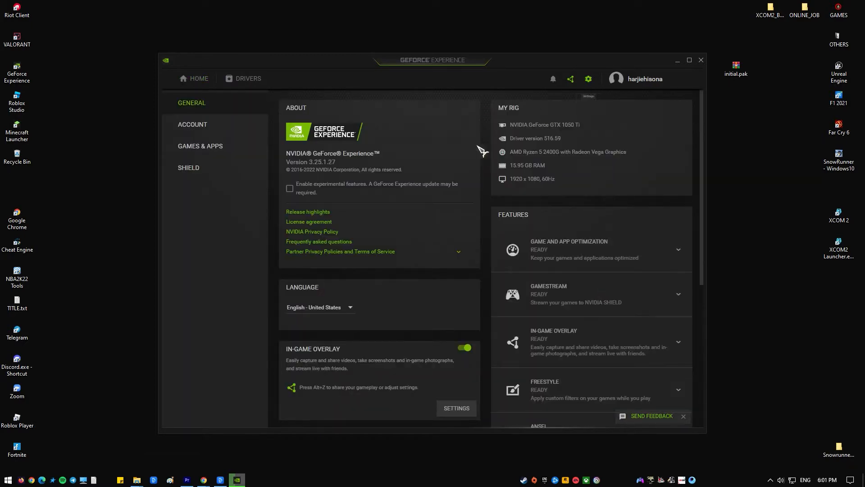
pyautogui.moveTo(447, 171)
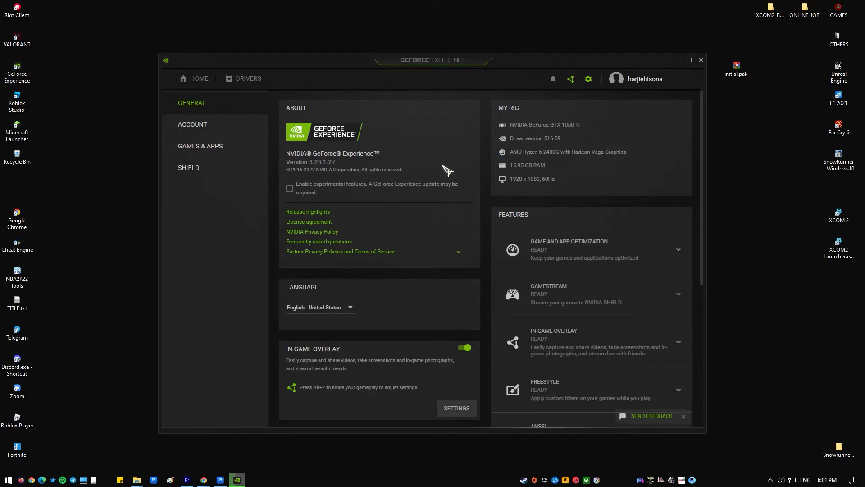
pyautogui.scroll(-3)
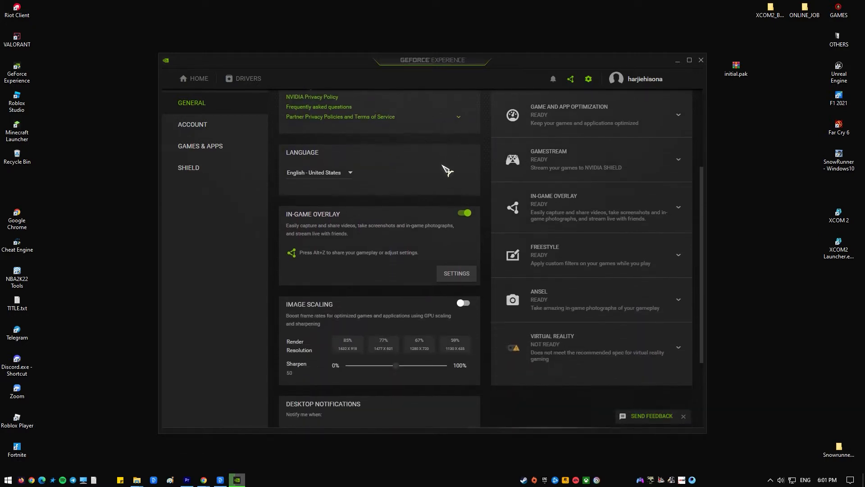
pyautogui.scroll(-3)
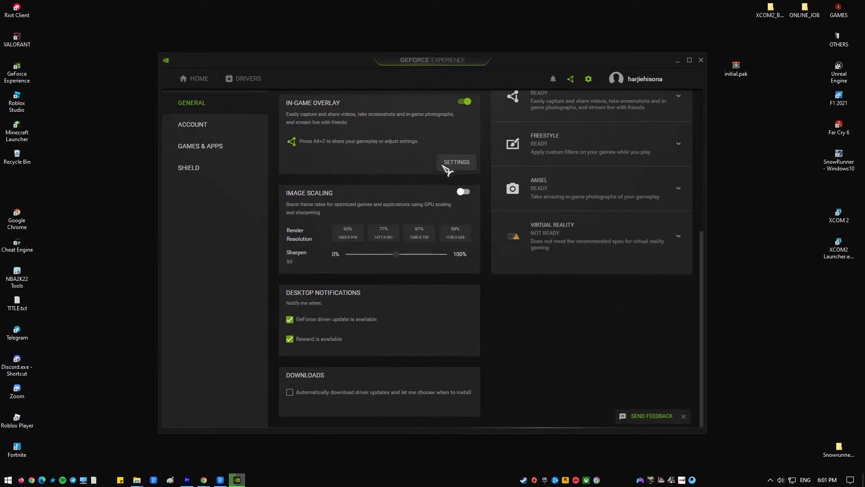
pyautogui.click(701, 59)
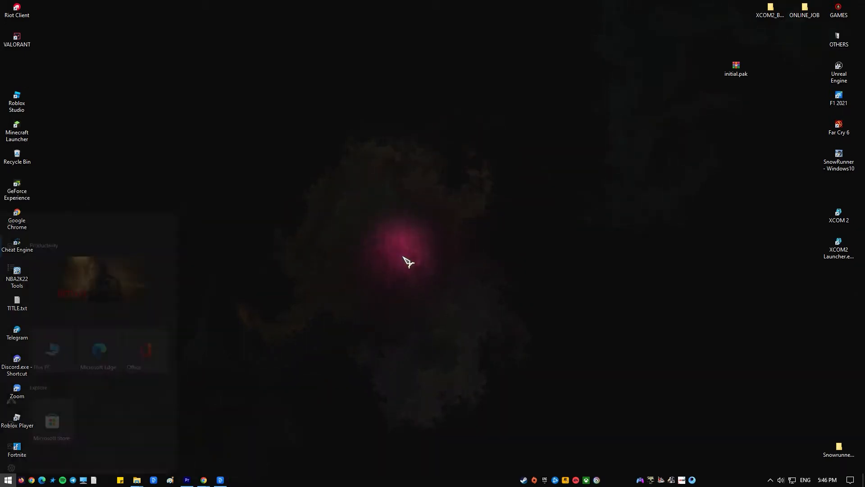
# Reach the Apps & features page of Windows Settings from the Start menu.
pyautogui.click(6, 476)
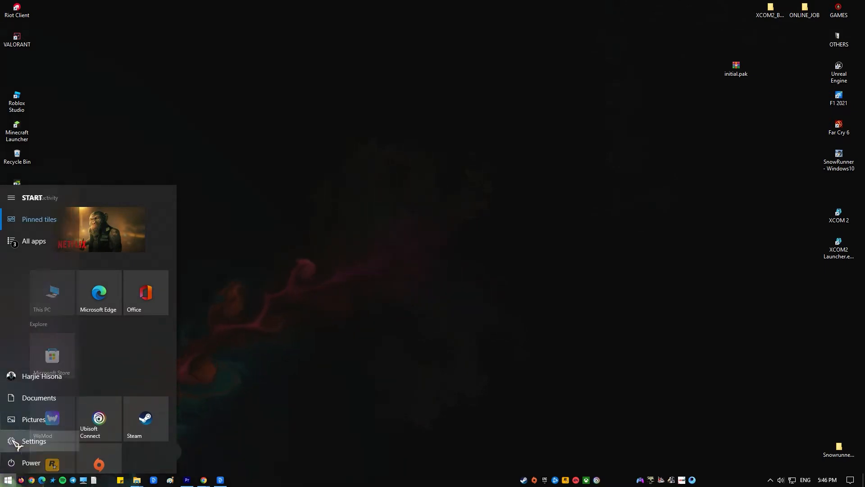
pyautogui.click(34, 441)
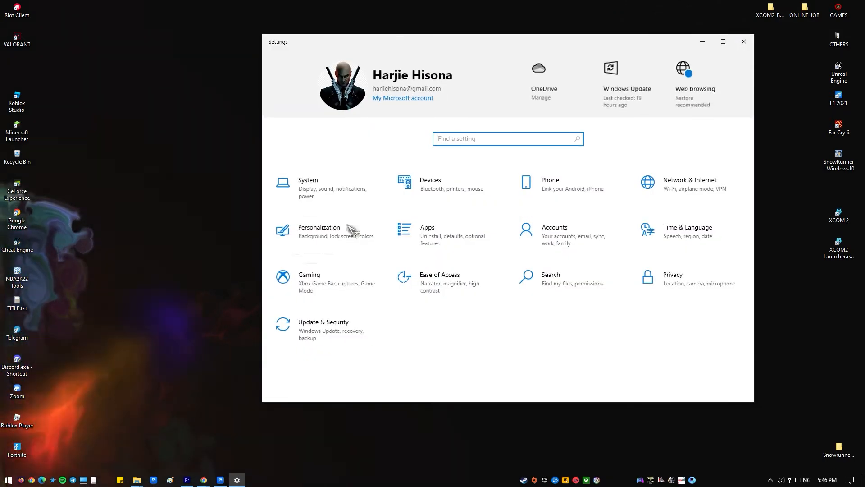
pyautogui.click(427, 227)
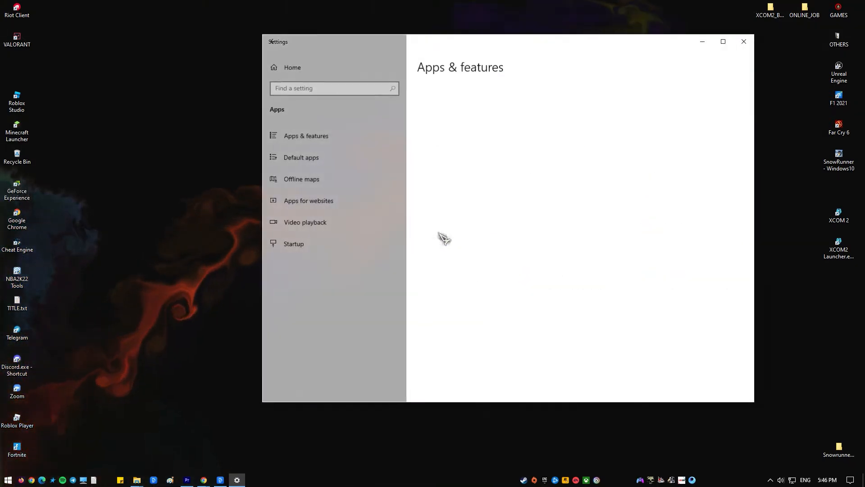
# Filter the installed apps list to entries matching 'nvidia'.
pyautogui.click(305, 135)
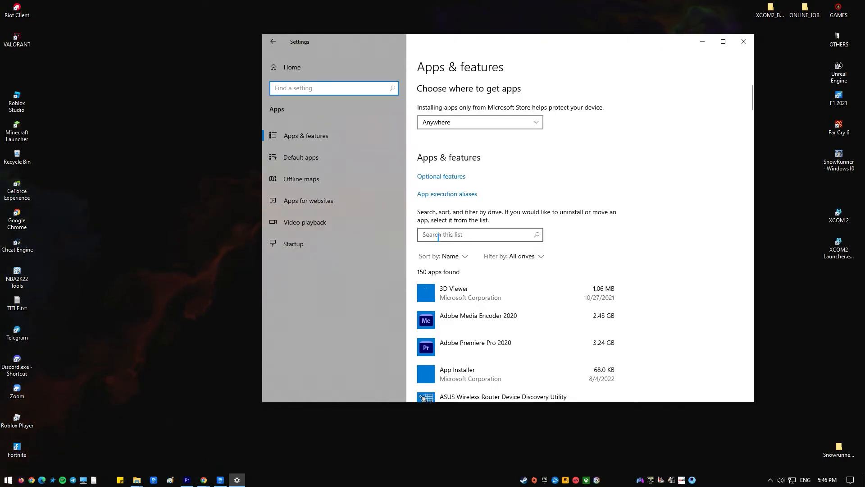
pyautogui.click(479, 235)
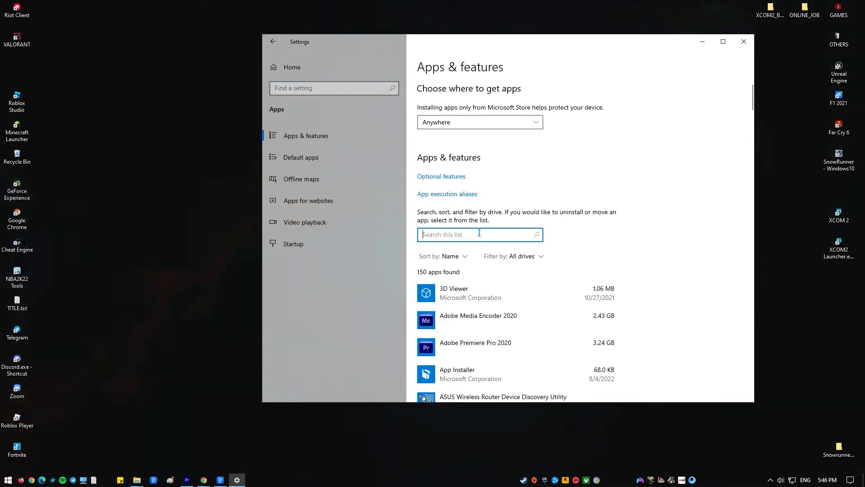
pyautogui.write('n')
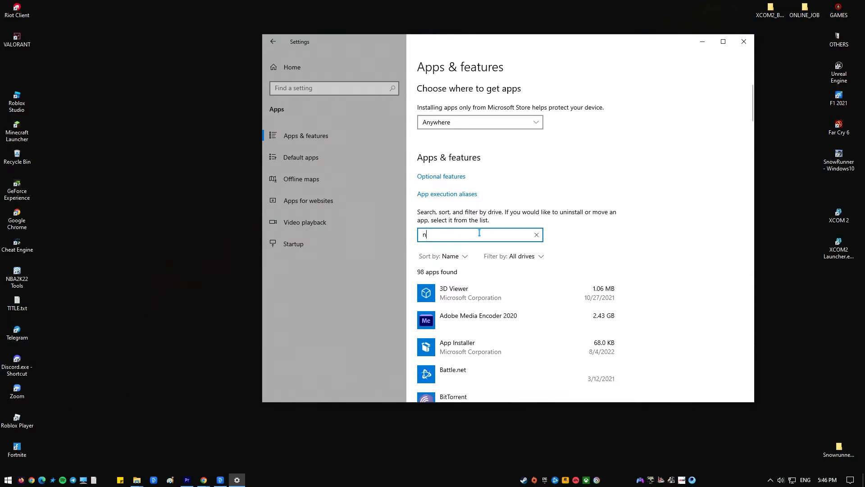
pyautogui.write('vidia')
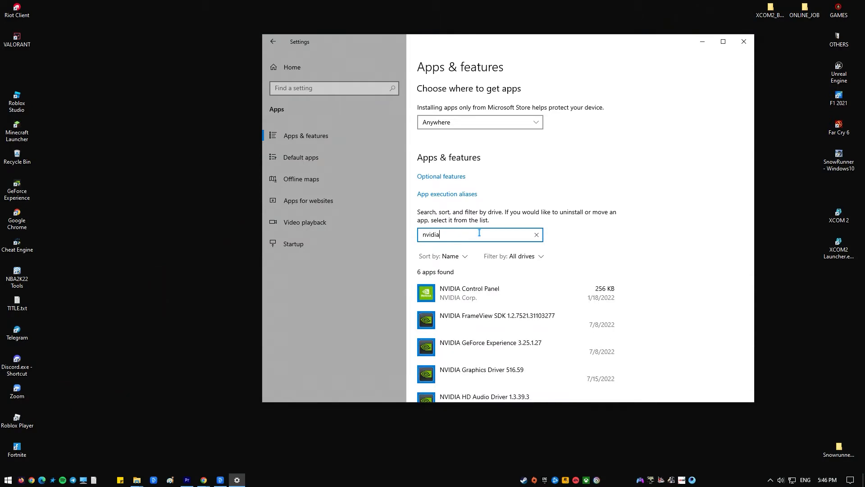
pyautogui.scroll(-3)
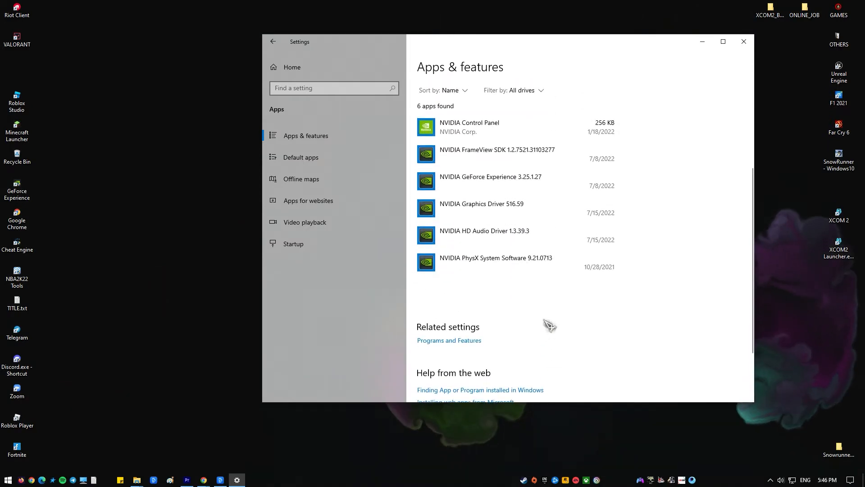
# Start uninstalling NVIDIA GeForce Experience 3.25.1.27 and confirm removal.
pyautogui.click(492, 177)
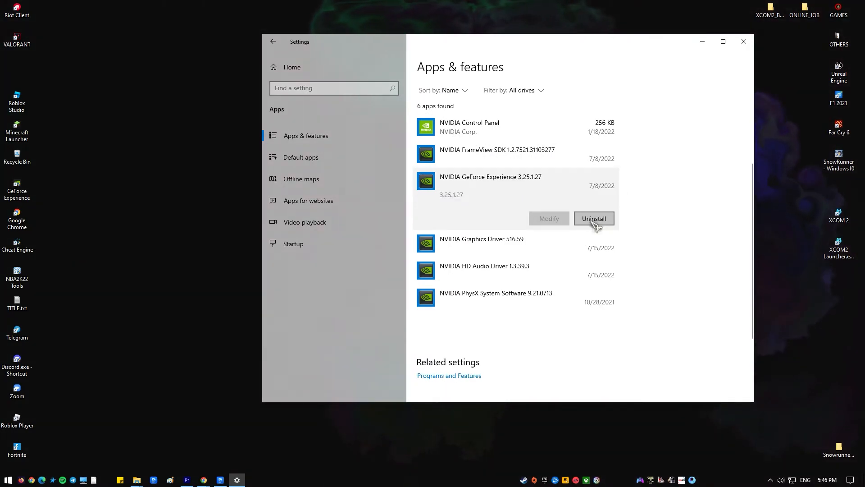
pyautogui.click(594, 219)
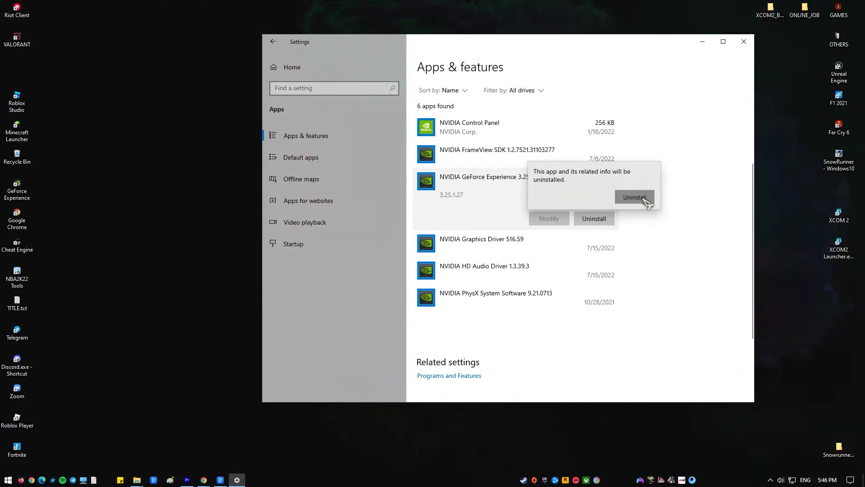
pyautogui.click(634, 197)
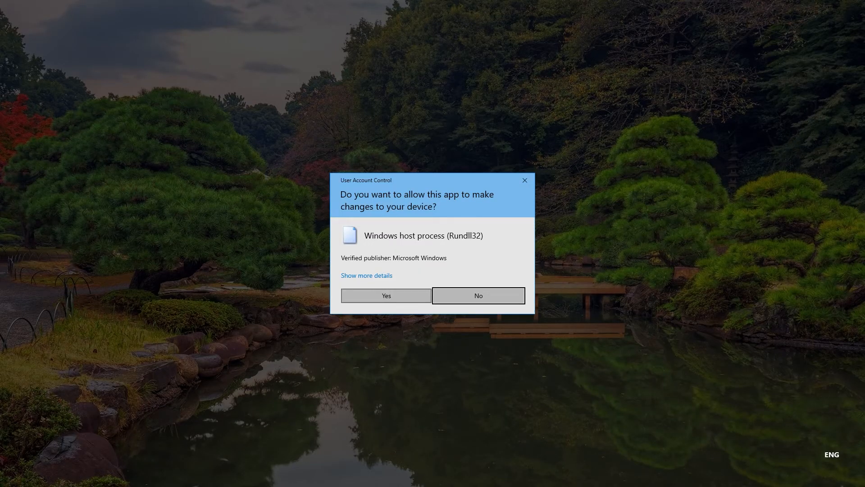
# Approve the UAC prompt and confirm removal in the NVIDIA Uninstaller.
pyautogui.click(386, 295)
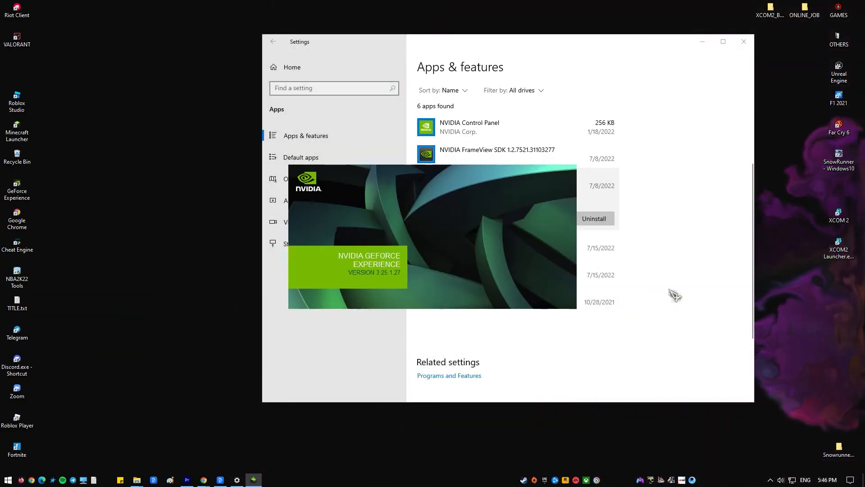
pyautogui.click(594, 219)
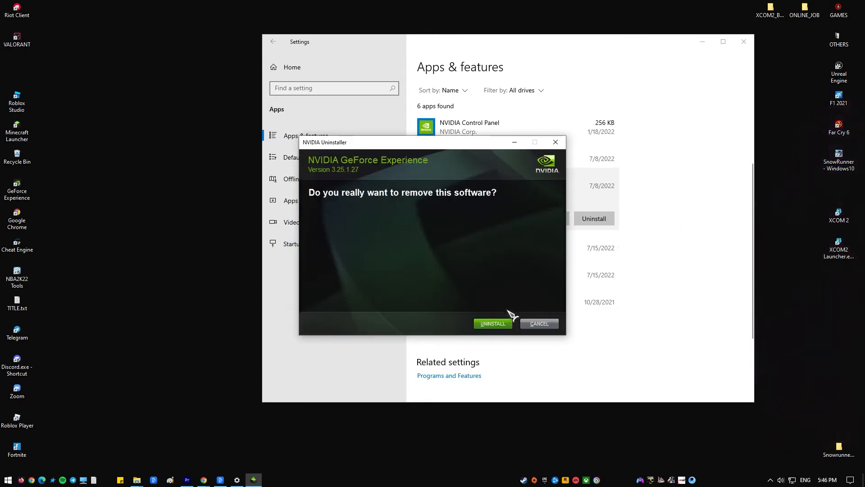
pyautogui.click(492, 324)
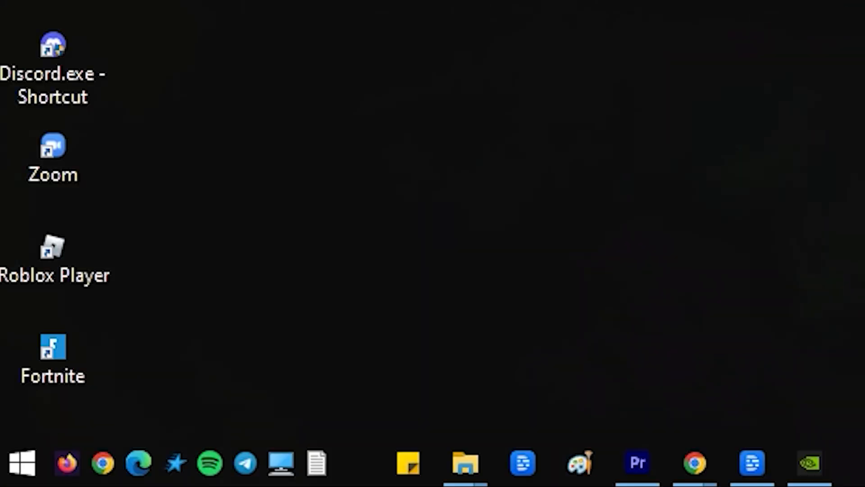
# Run appwiz.cpl and start Uninstall/Change for NVIDIA GeForce Experience 3.25.1.27.
pyautogui.write('appwiz.cpl')
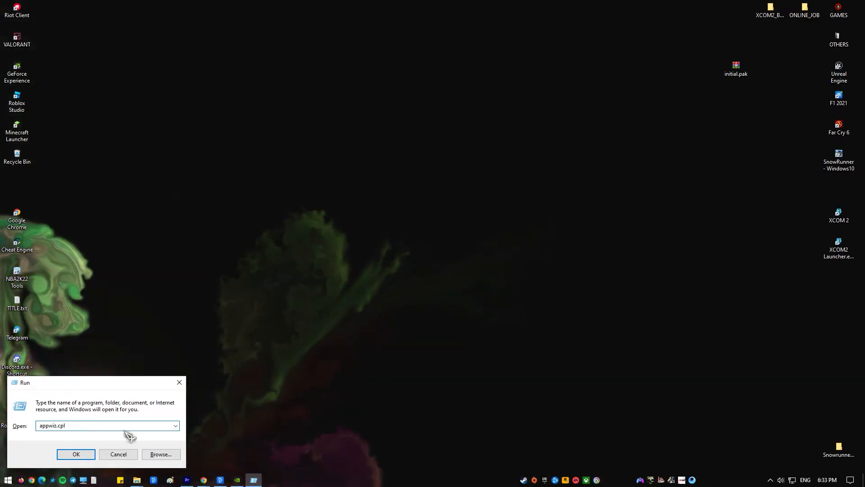
pyautogui.click(76, 454)
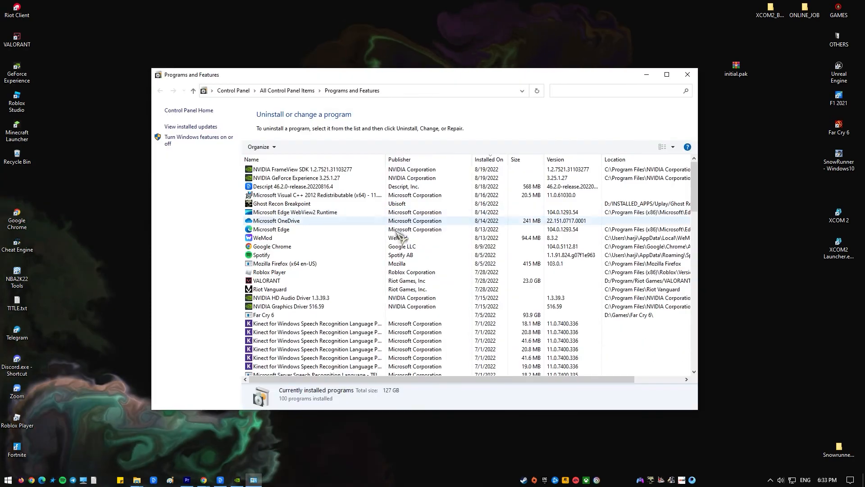
pyautogui.click(295, 177)
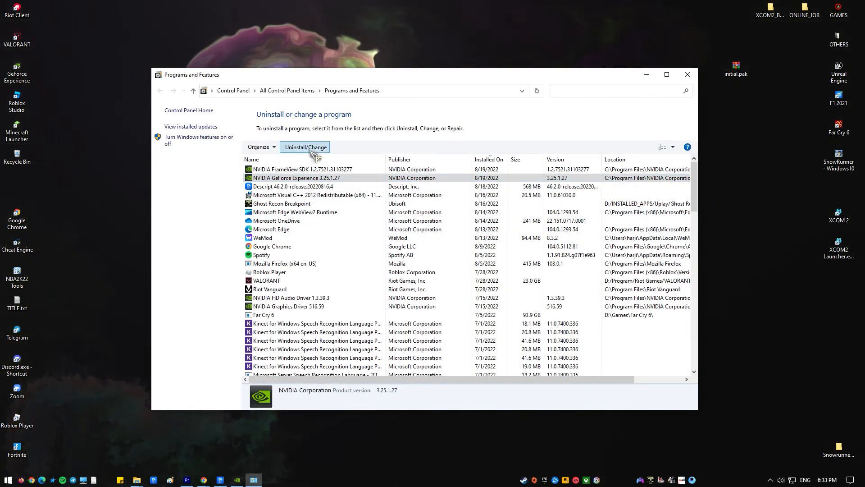
pyautogui.click(305, 147)
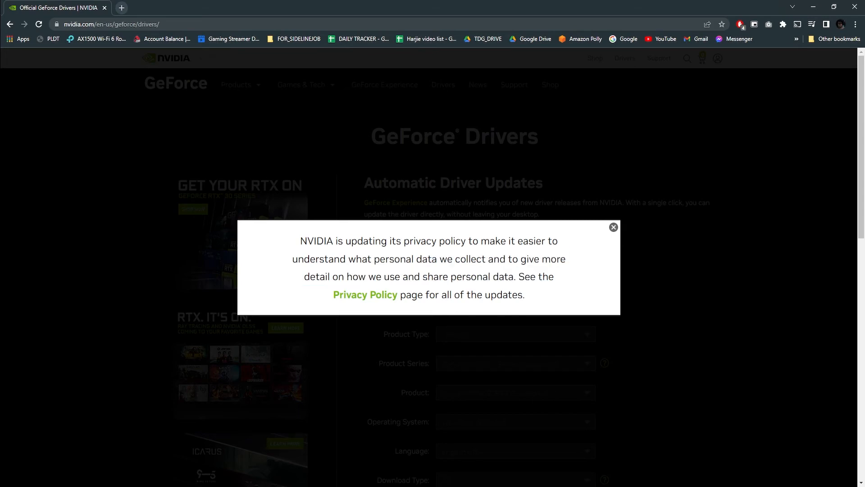
# Dismiss the privacy notice and download GeForce Experience under Automatic Driver Updates.
pyautogui.click(613, 227)
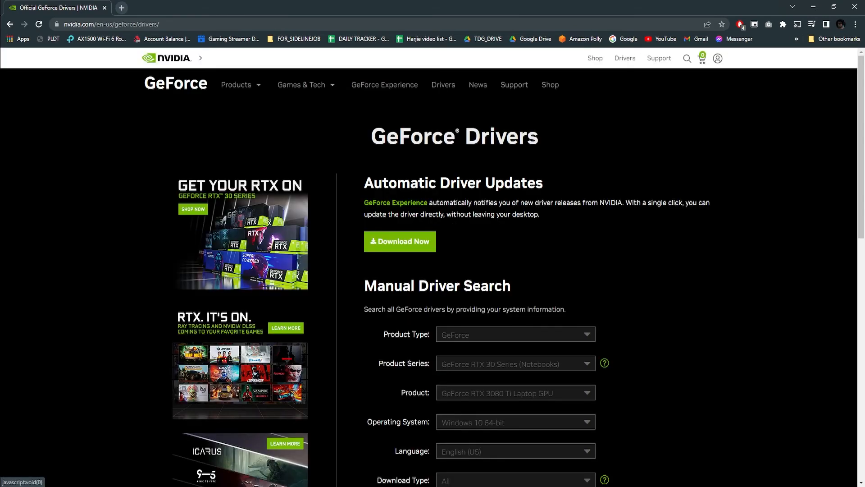
pyautogui.scroll(-3)
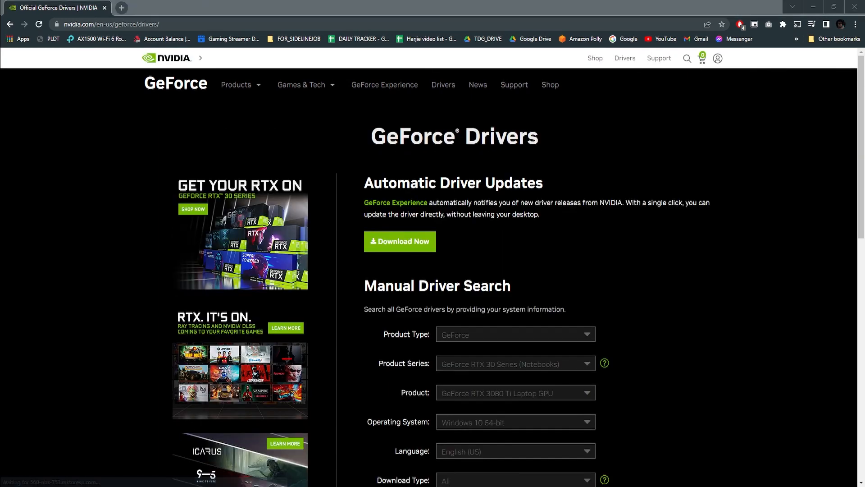
pyautogui.click(400, 242)
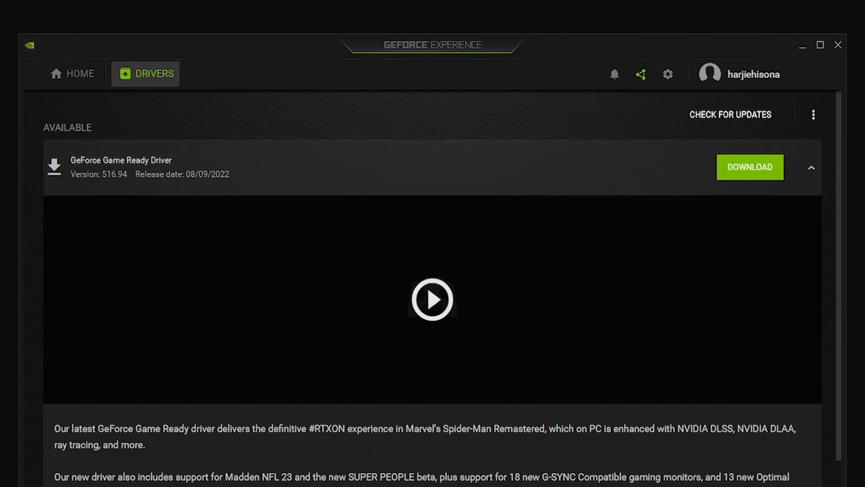
# Download GeForce Game Ready Driver 516.94 from the Drivers tab.
pyautogui.click(750, 167)
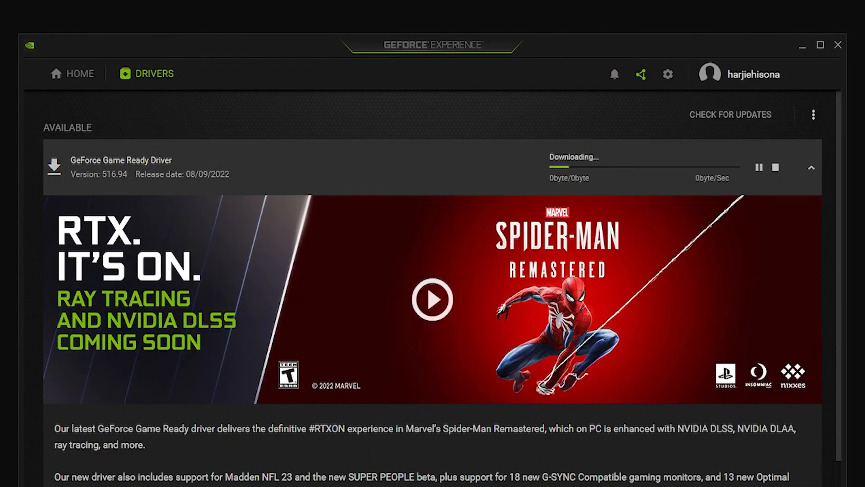